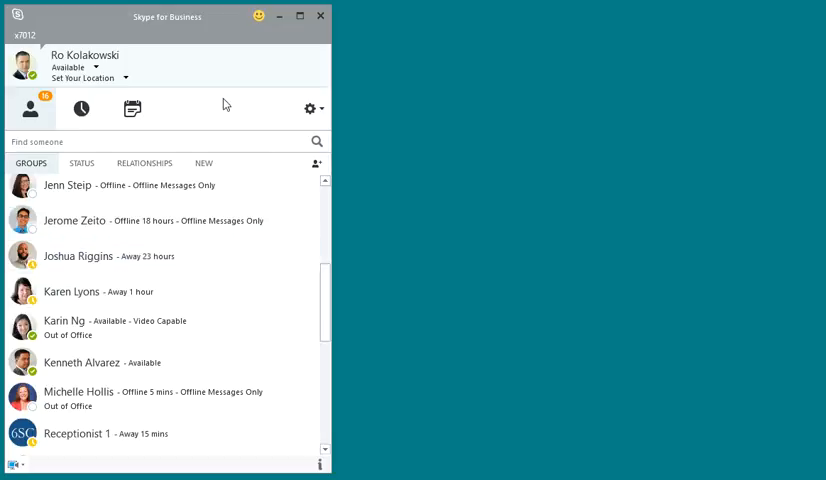
mouse_move(36, 58)
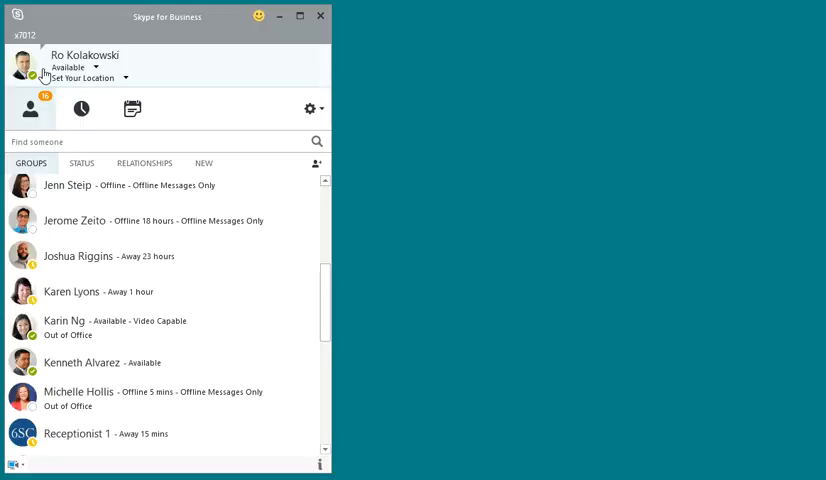
mouse_move(46, 124)
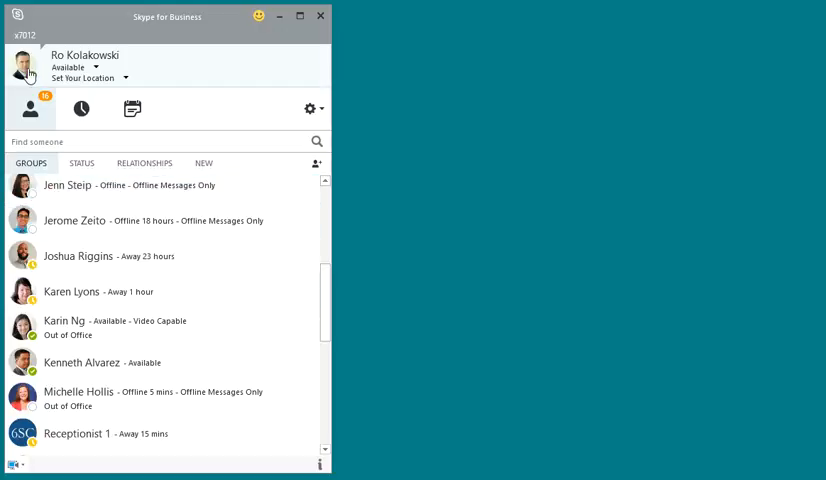
Step: Reach the My Picture options page from the profile picture and begin editing the picture
left_click(308, 108)
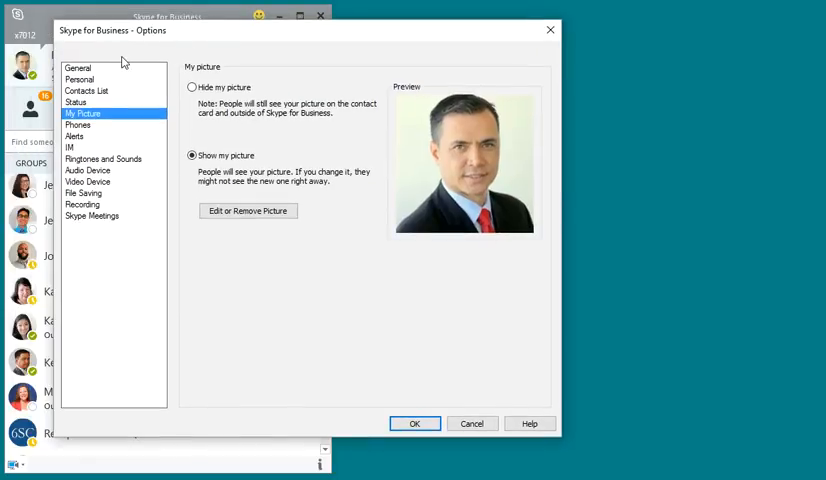
mouse_move(70, 32)
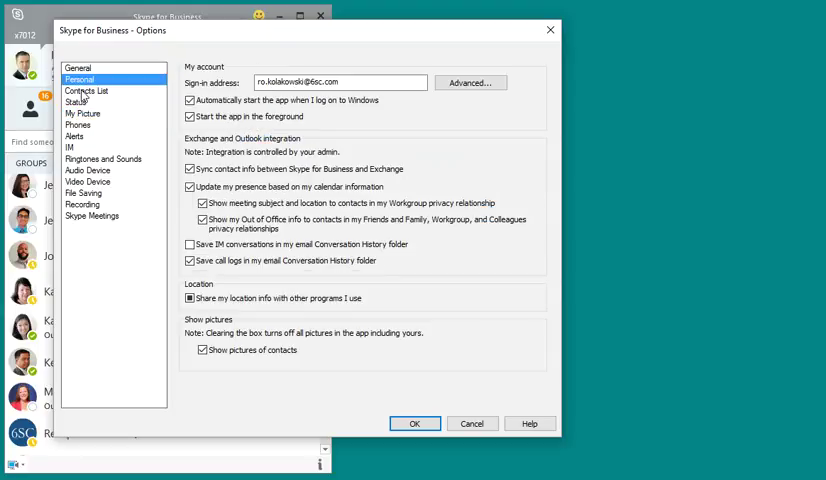
left_click(84, 112)
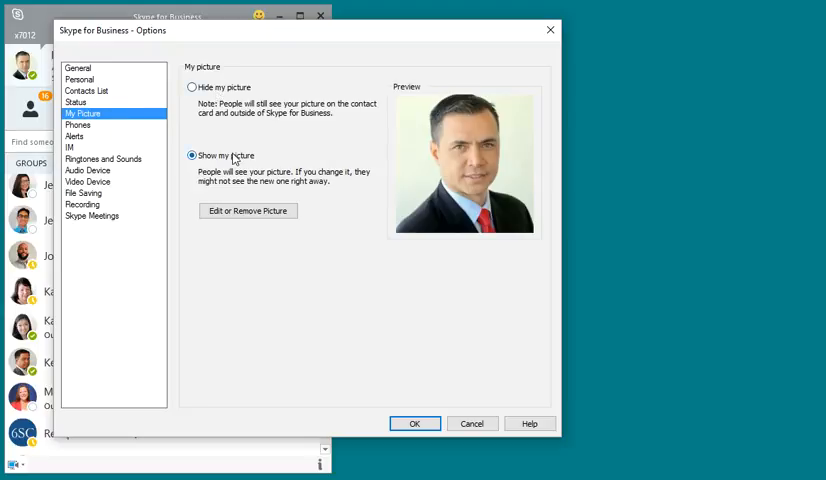
mouse_move(248, 210)
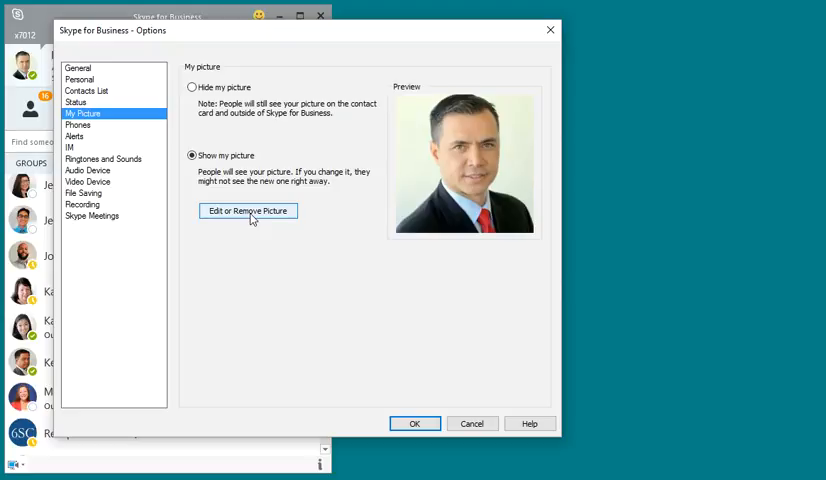
mouse_move(258, 216)
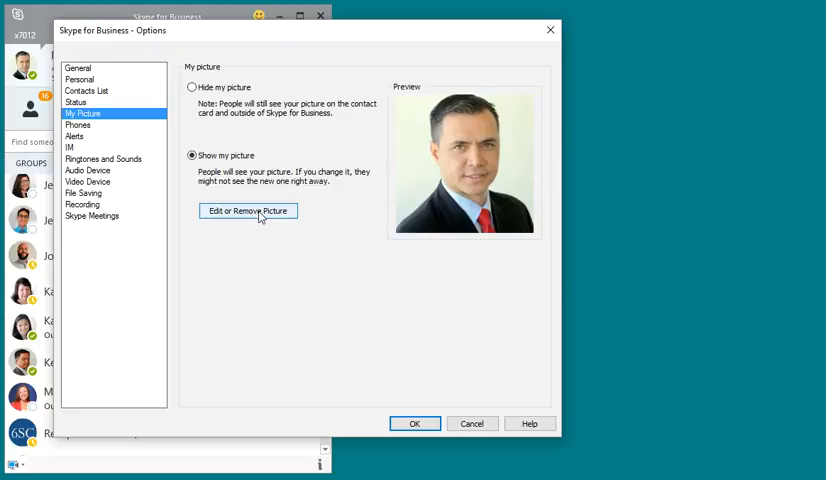
mouse_move(232, 178)
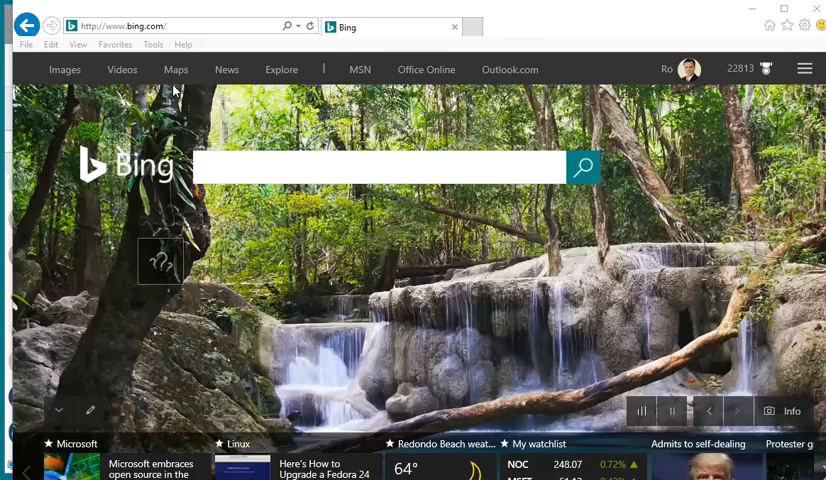
Step: Sign in to the work account in Internet Explorer to reach the Office 365 home page
left_click(150, 26)
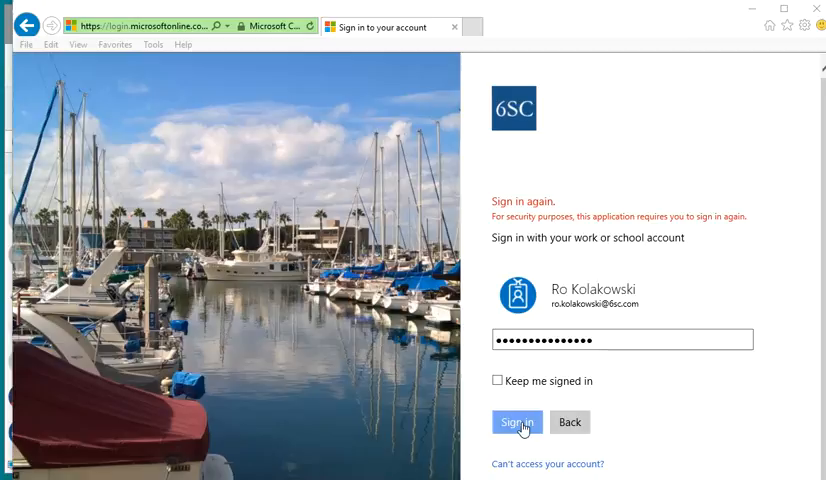
left_click(516, 420)
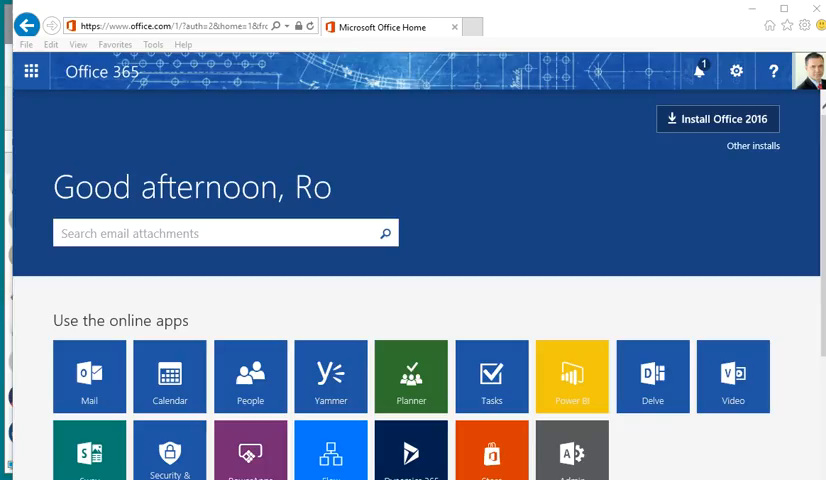
mouse_move(268, 116)
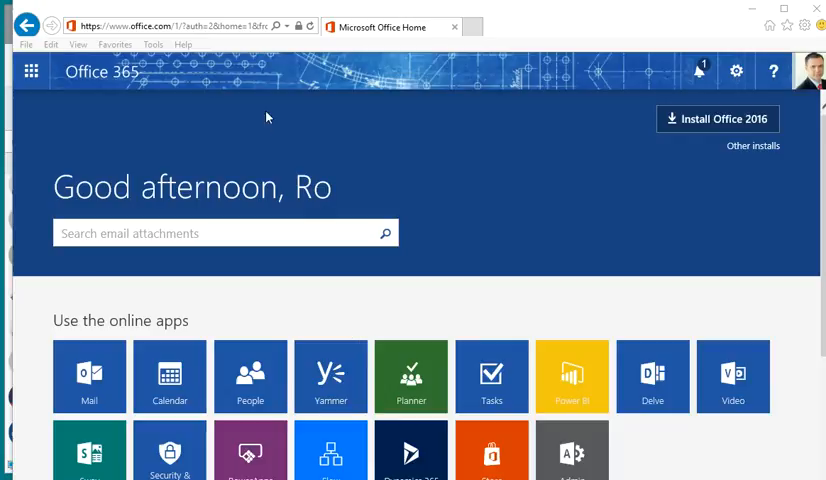
Step: Show the account details in Office 365 and launch the photo-change window via 'change'
left_click(32, 72)
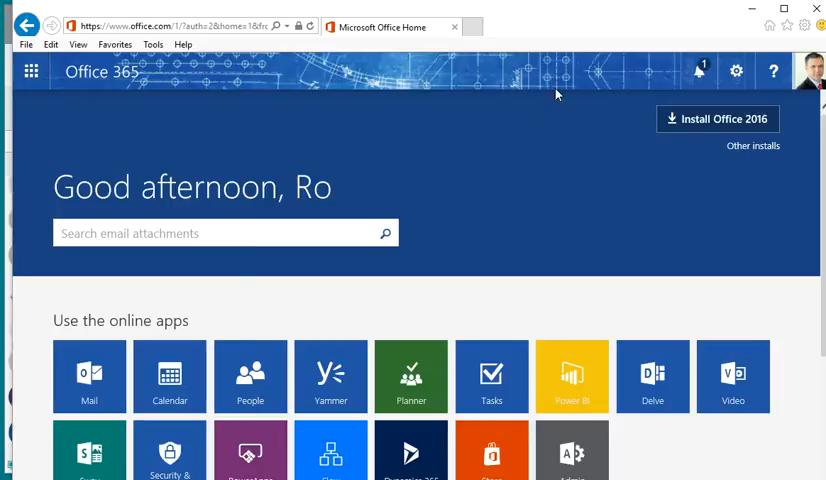
mouse_move(792, 62)
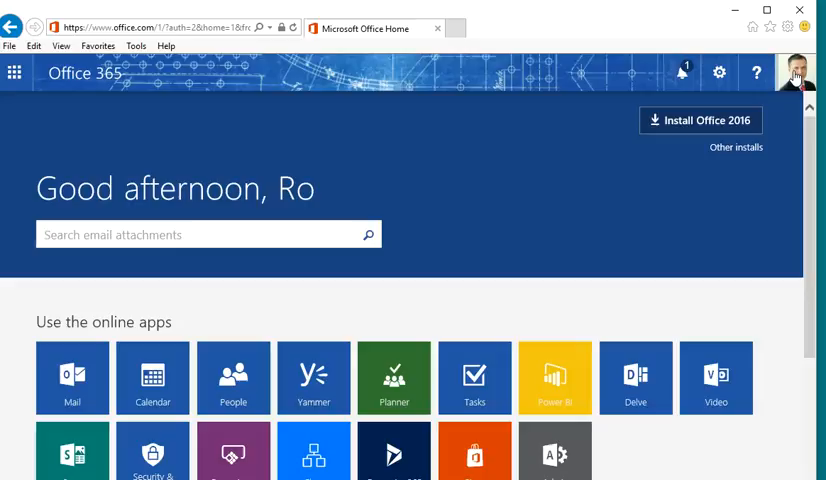
left_click(800, 72)
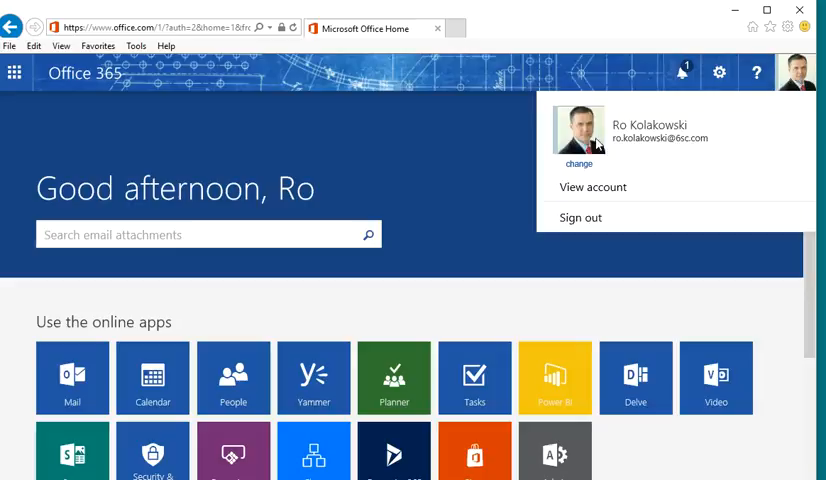
left_click(578, 164)
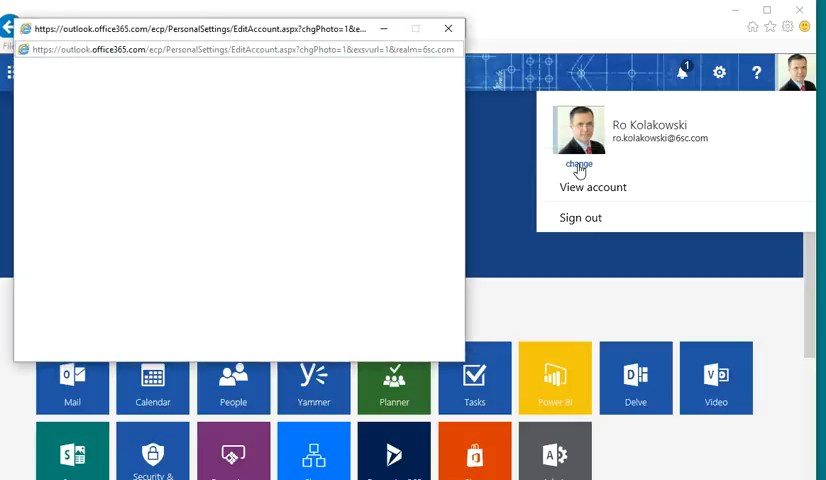
left_click(578, 164)
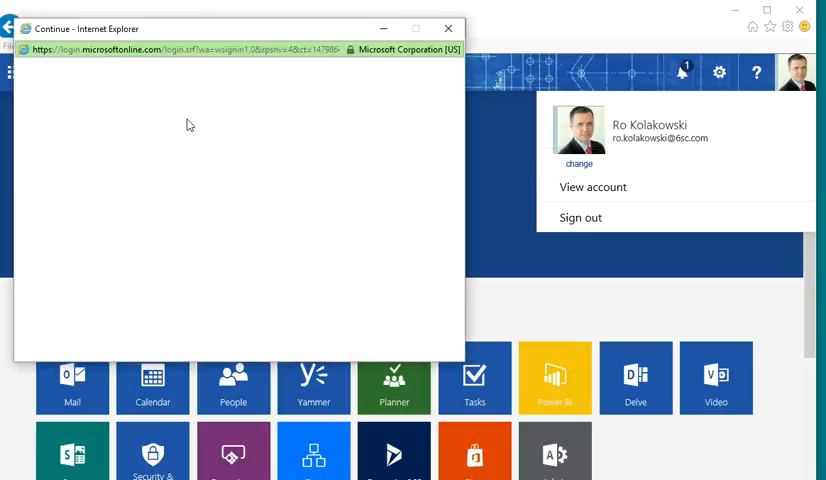
mouse_move(292, 112)
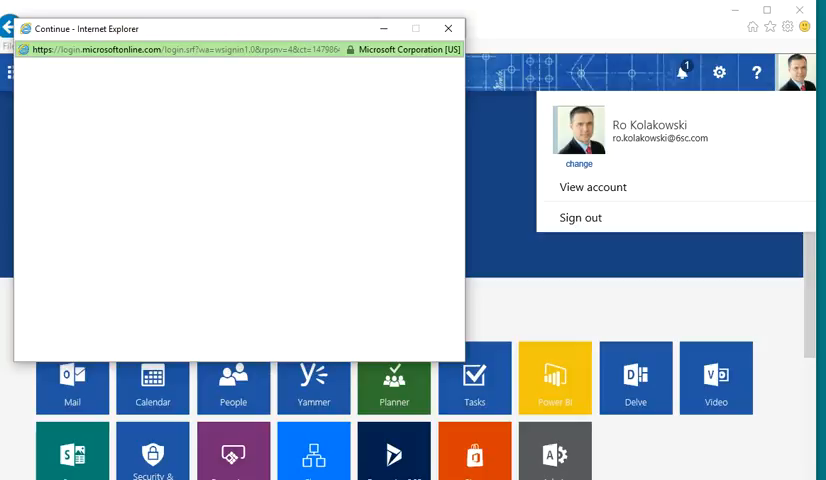
Step: Review the Change Photo dialog with the current headshot, then cancel without changing it
left_click(580, 164)
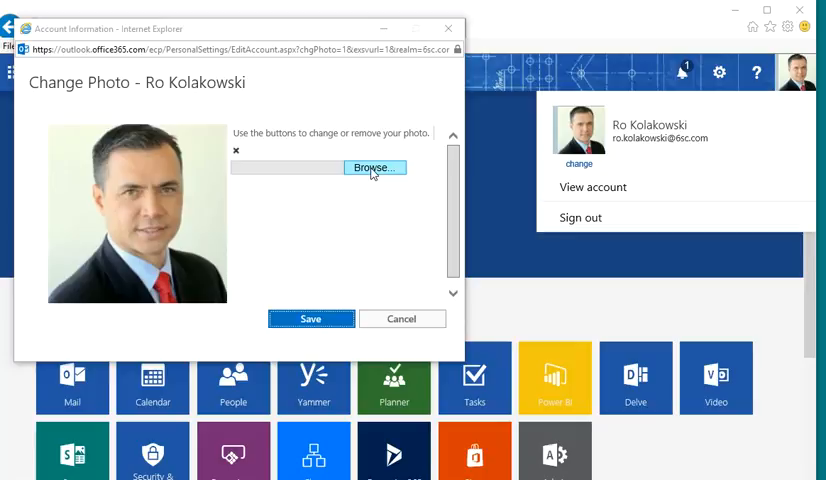
mouse_move(208, 252)
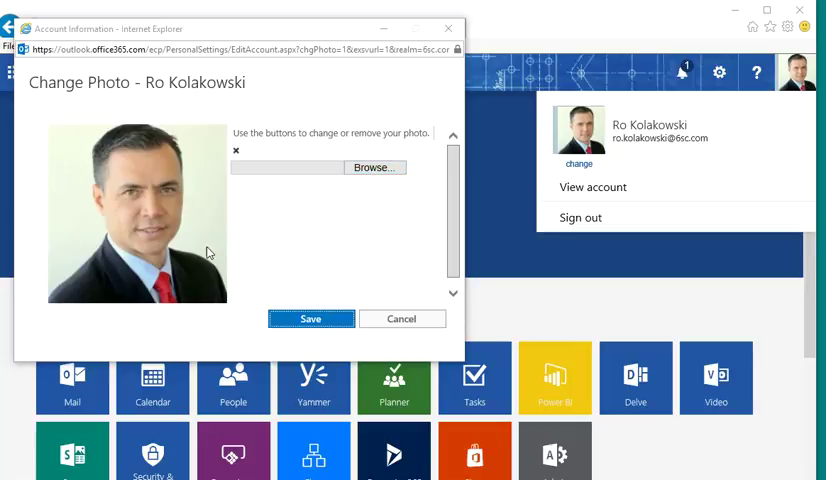
mouse_move(200, 292)
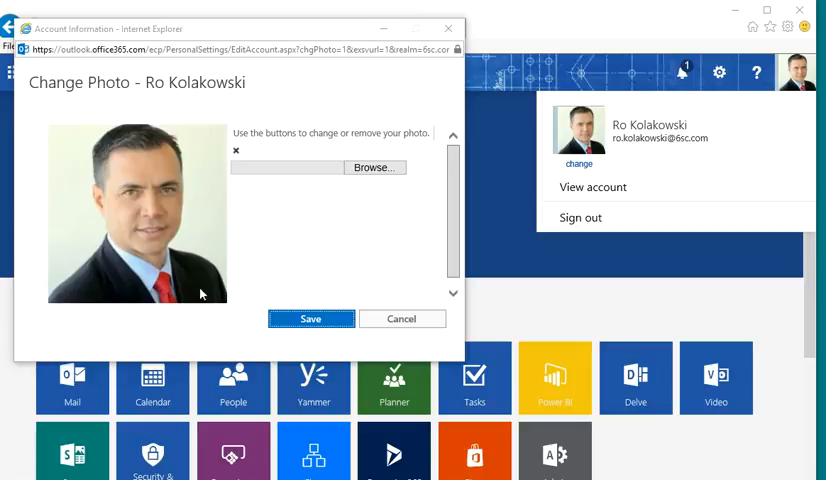
mouse_move(104, 156)
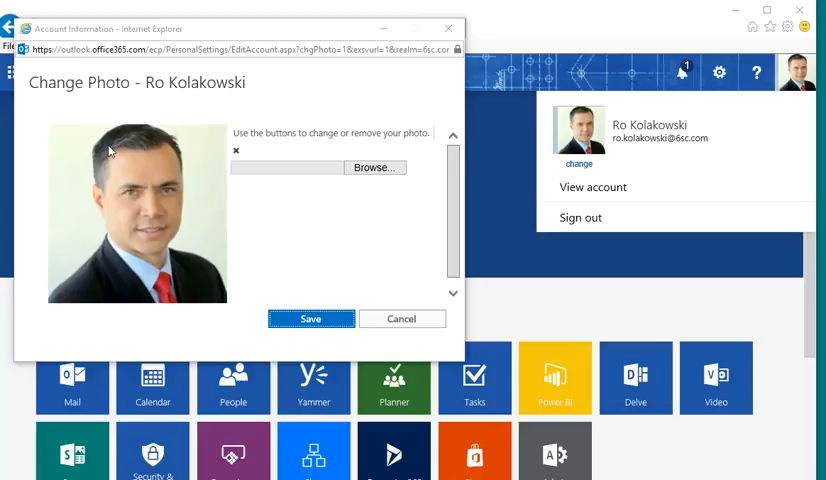
mouse_move(100, 150)
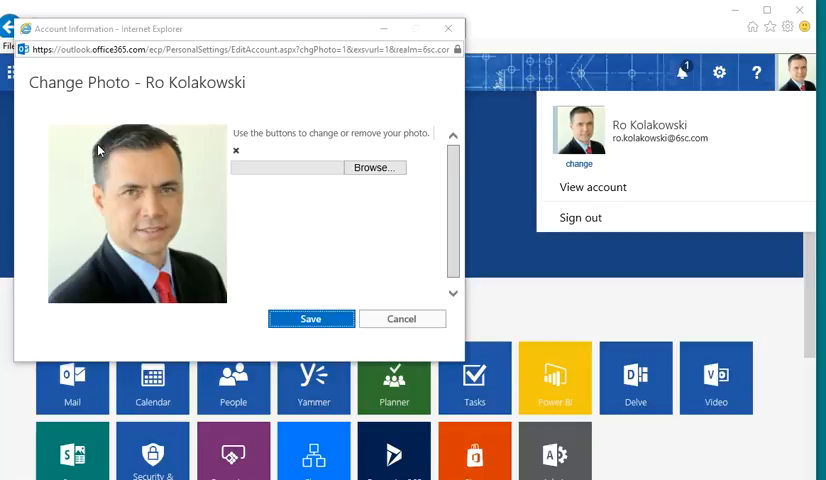
mouse_move(100, 150)
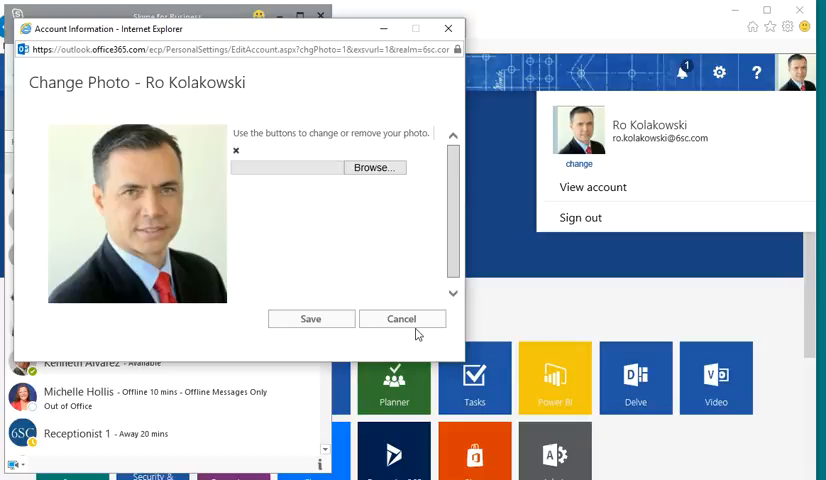
left_click(400, 318)
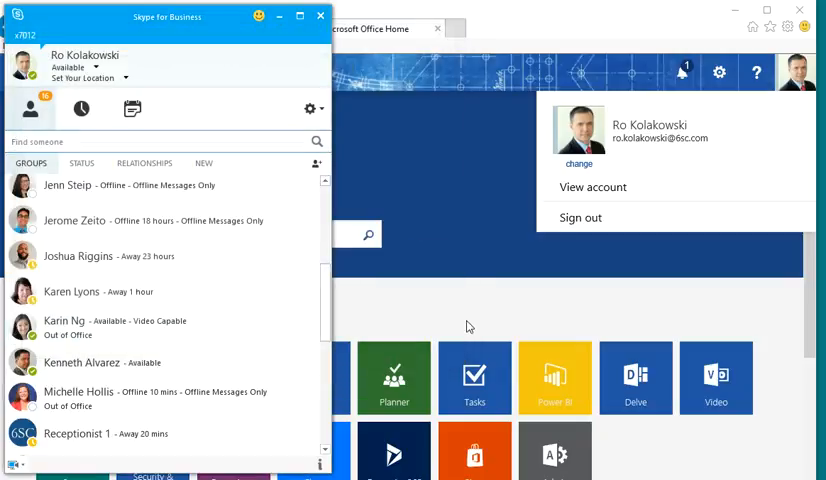